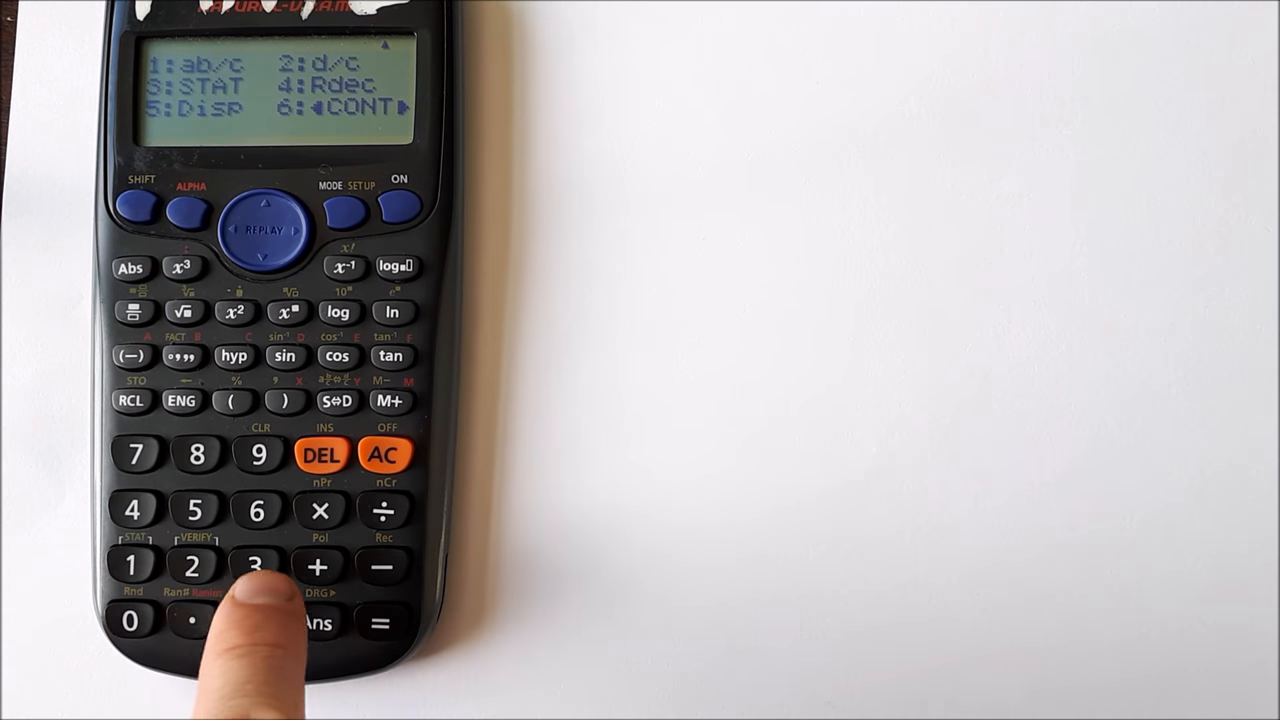
Step: Turn on the Frequency setting in the STAT setup menu
left_click(256, 565)
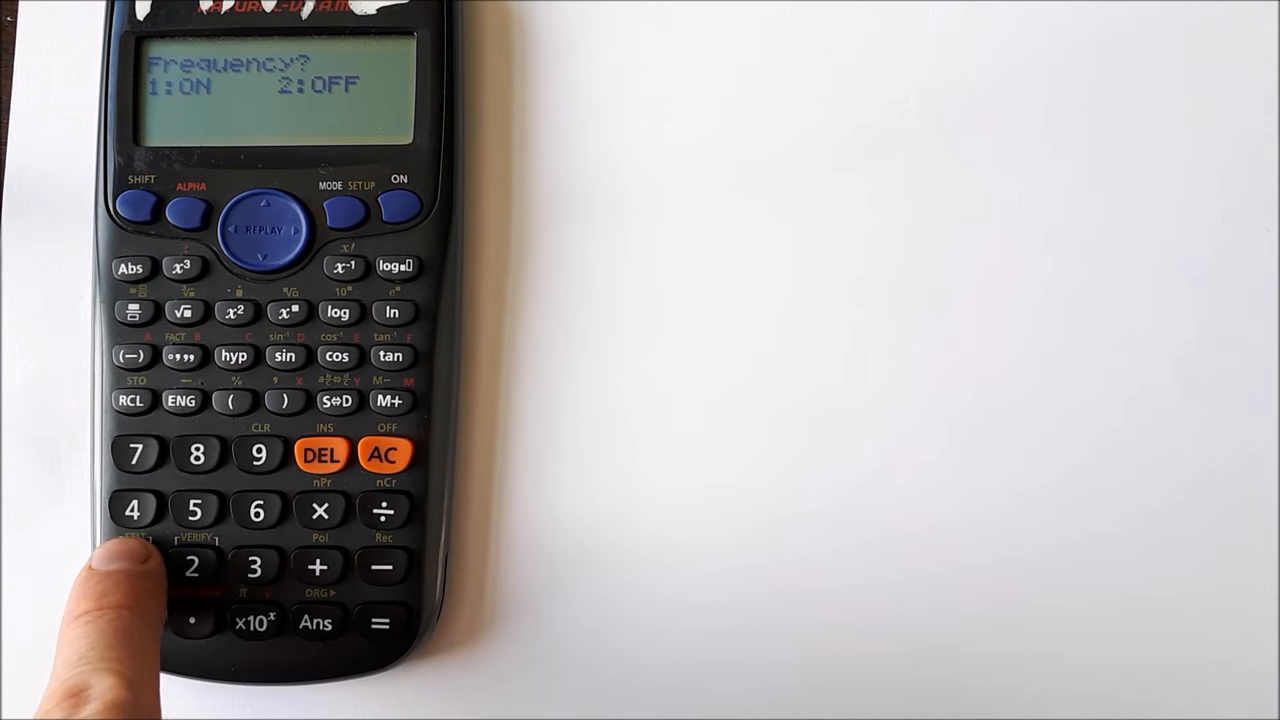
left_click(131, 565)
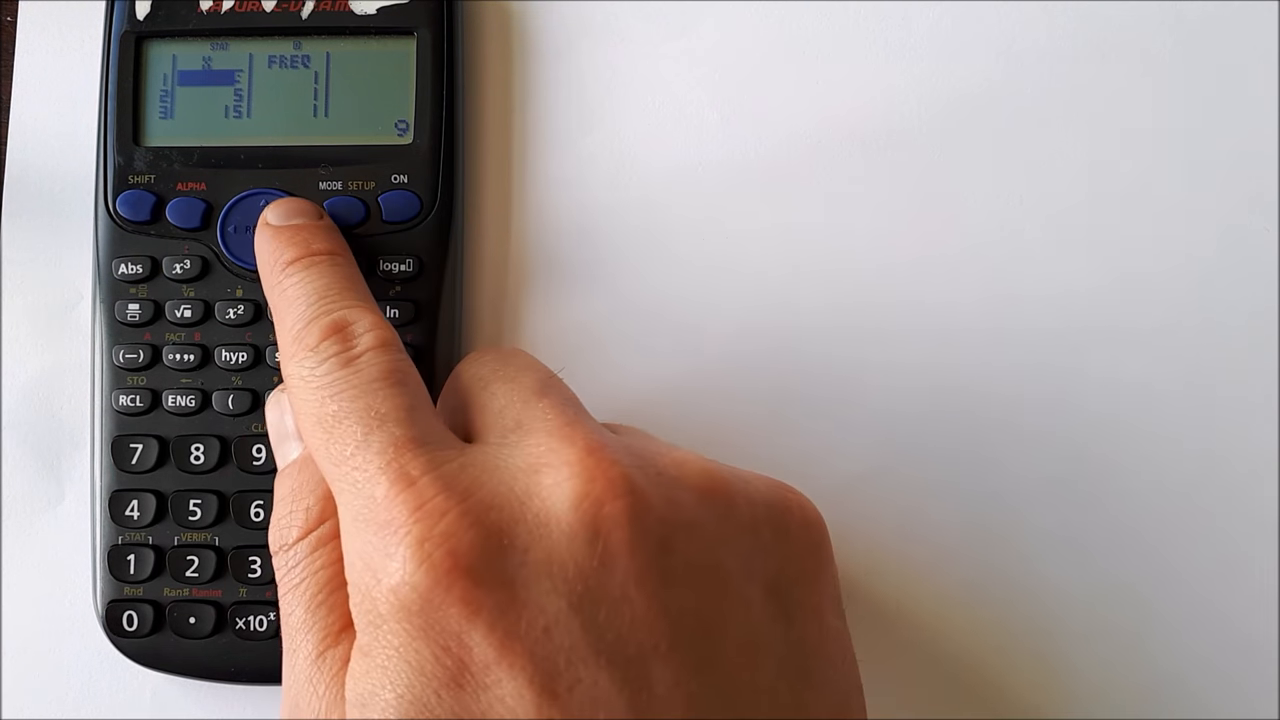
Step: Move into the FREQ column to enter frequencies 10, 14 and 2
left_click(261, 228)
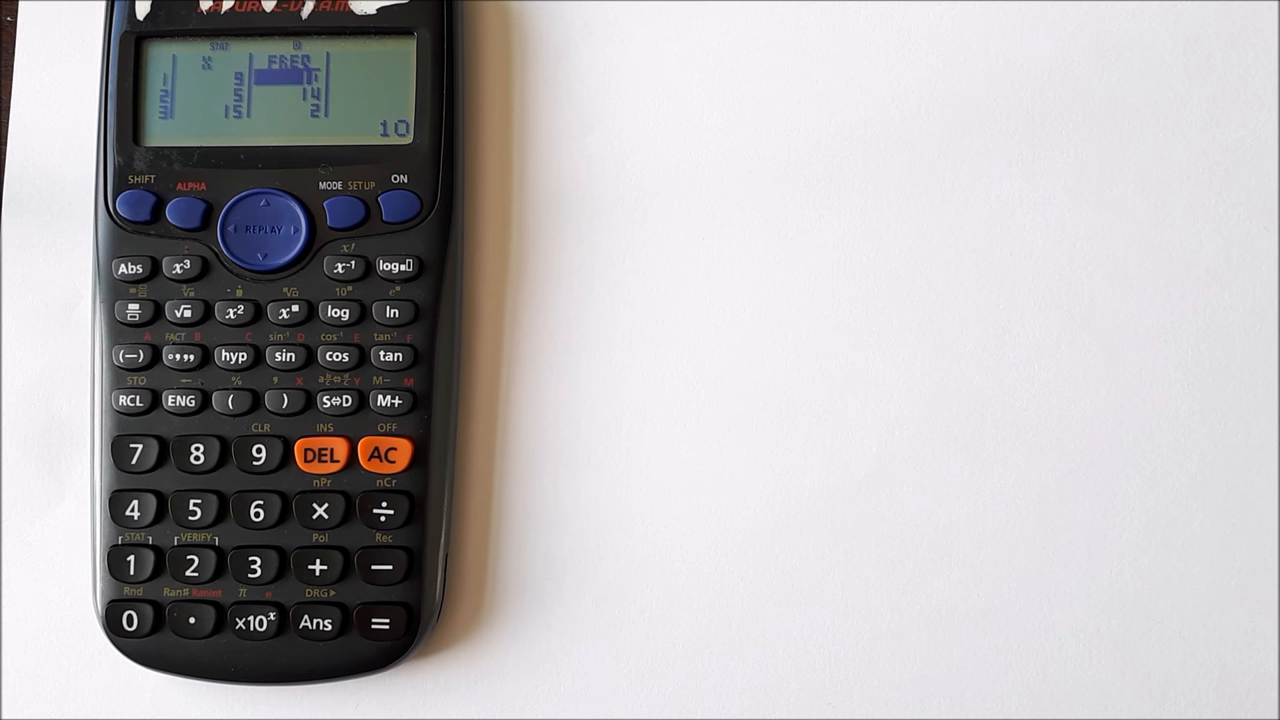
Step: Compute σx of the weighted data, 2.919025532, then clear the display to 0
left_click(384, 455)
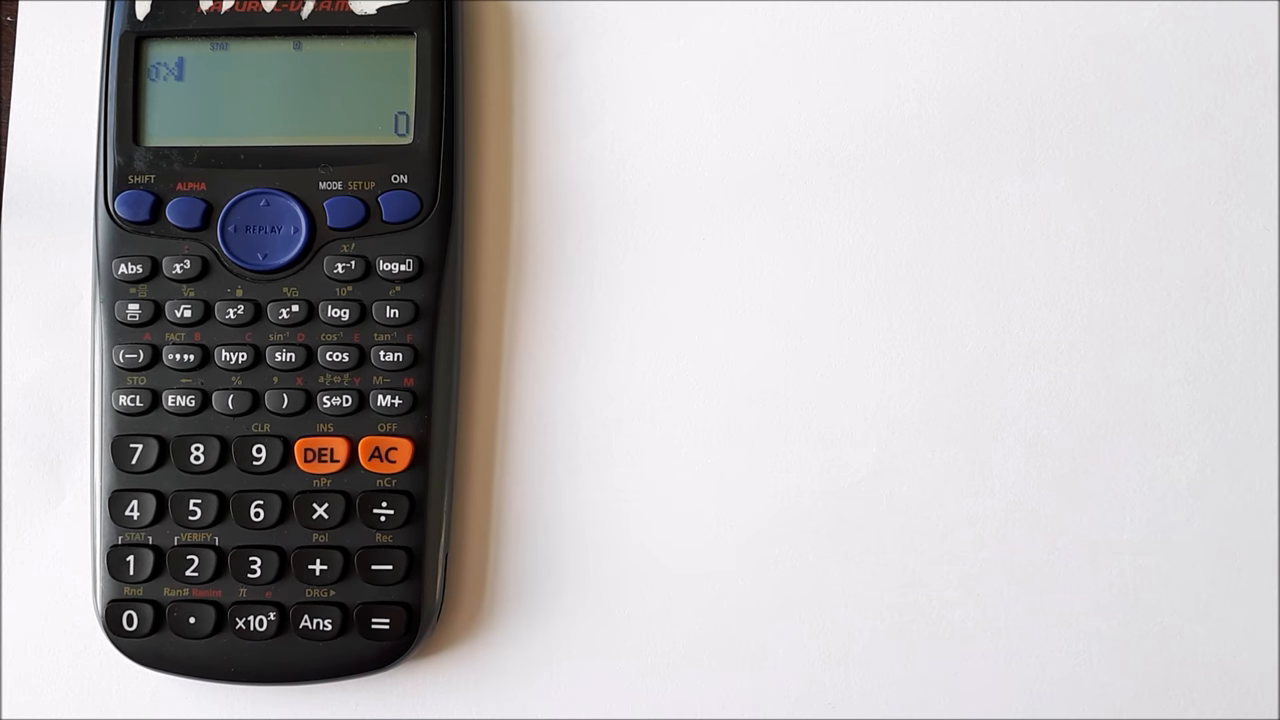
left_click(379, 622)
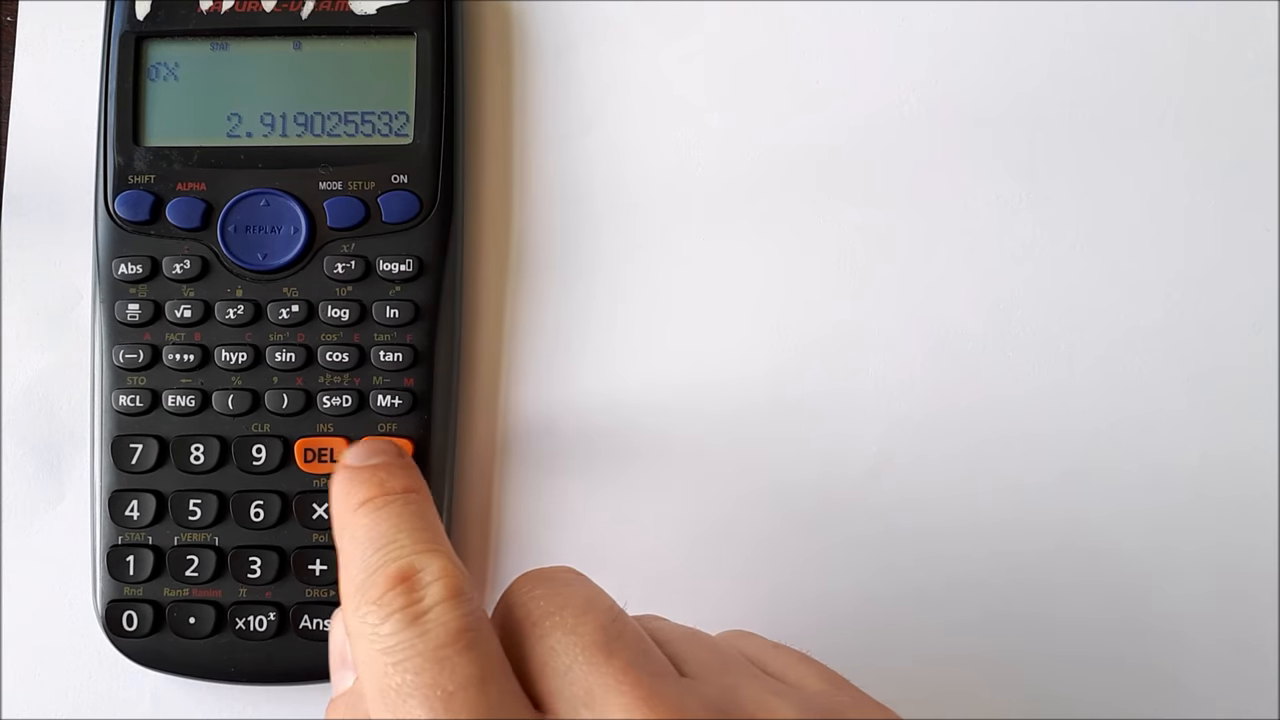
left_click(385, 455)
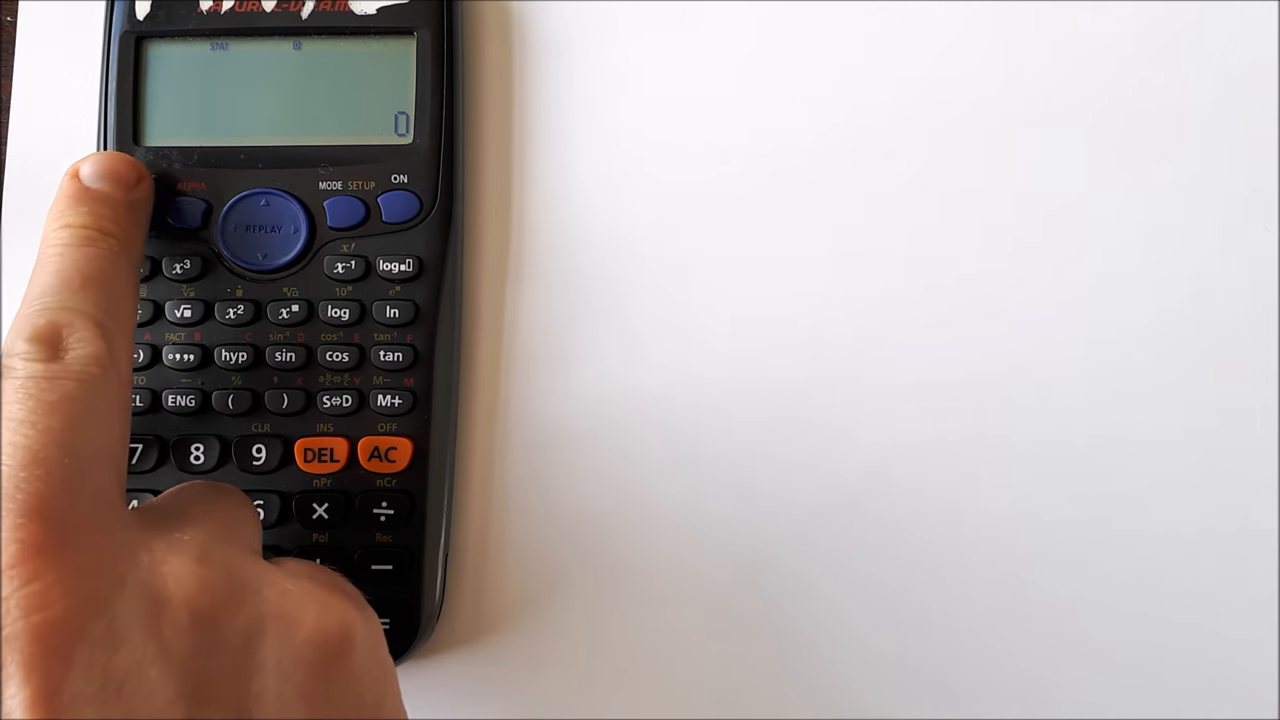